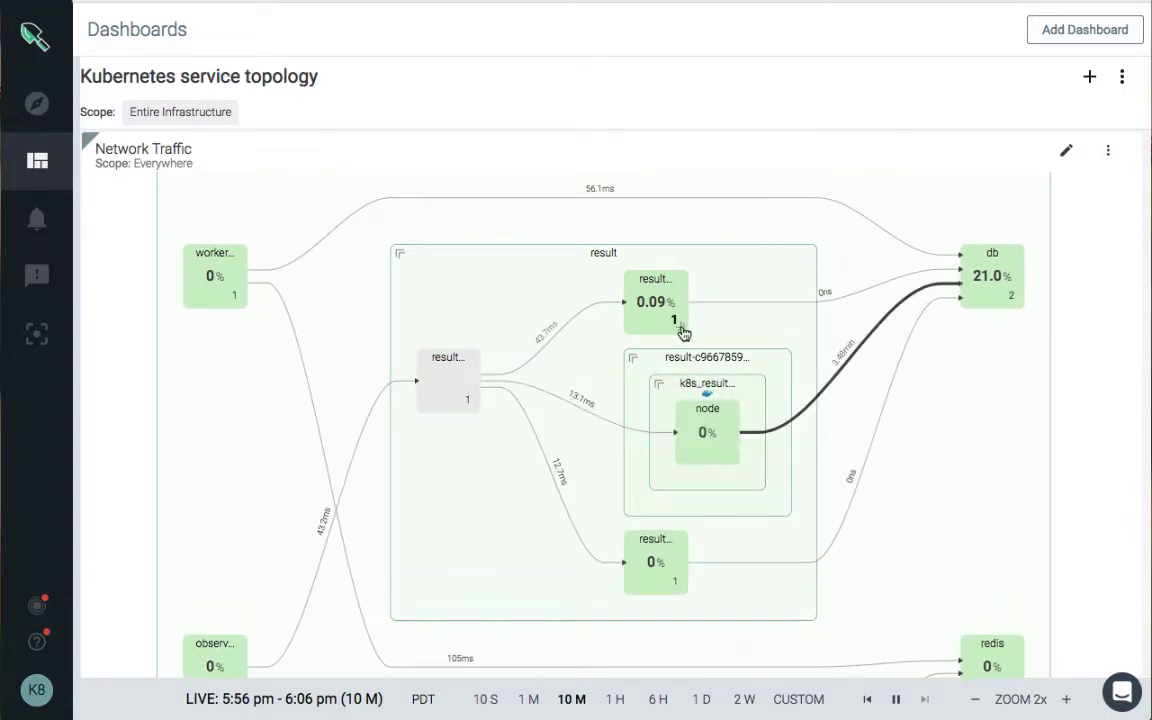
Show hosts and containers in Explore, expand ip-10-0-1-209, and select Entire Infrastructure.
click(37, 99)
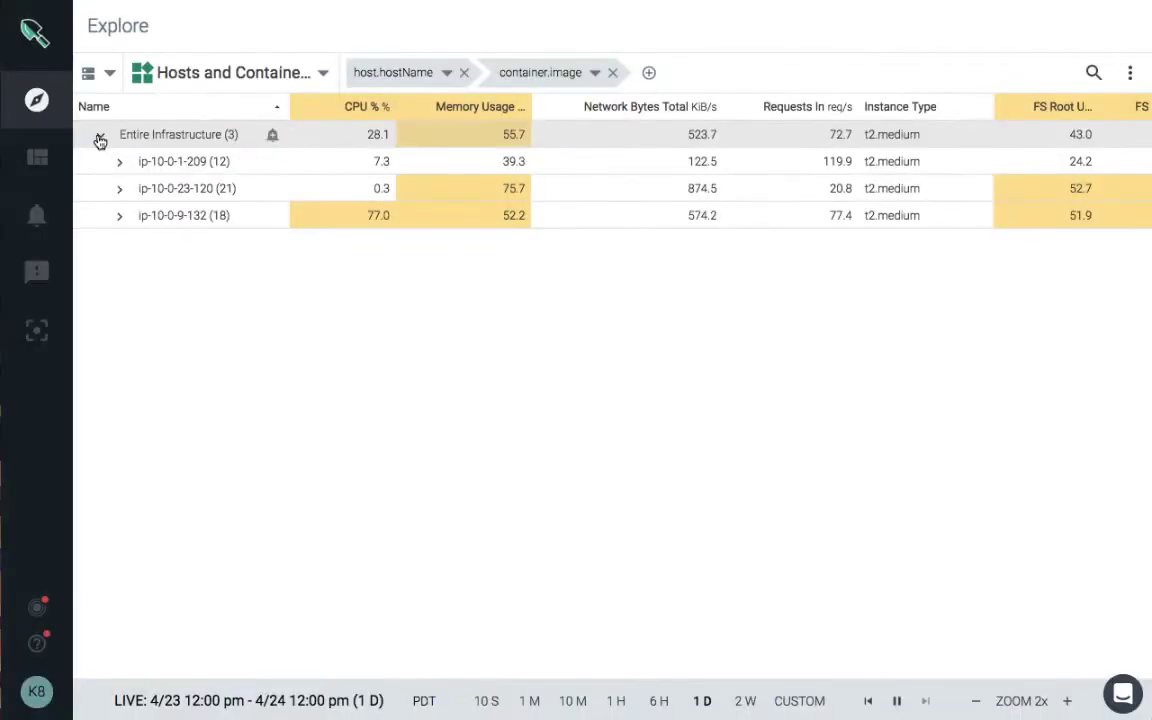
click(119, 161)
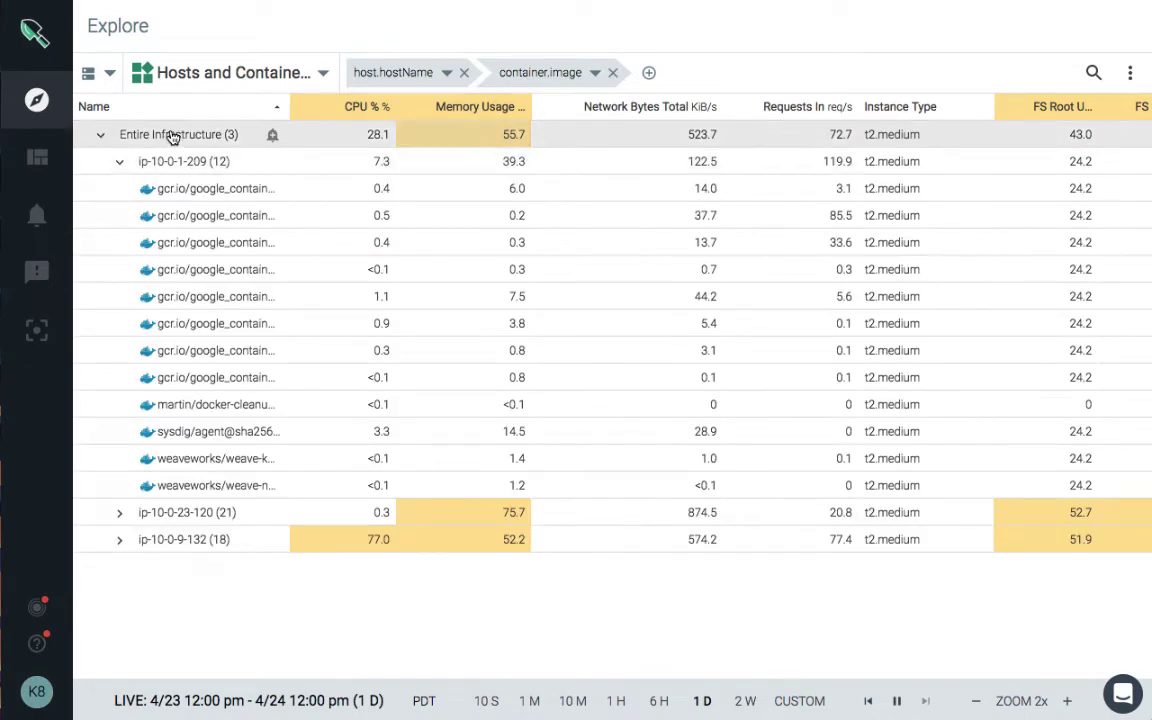
click(230, 72)
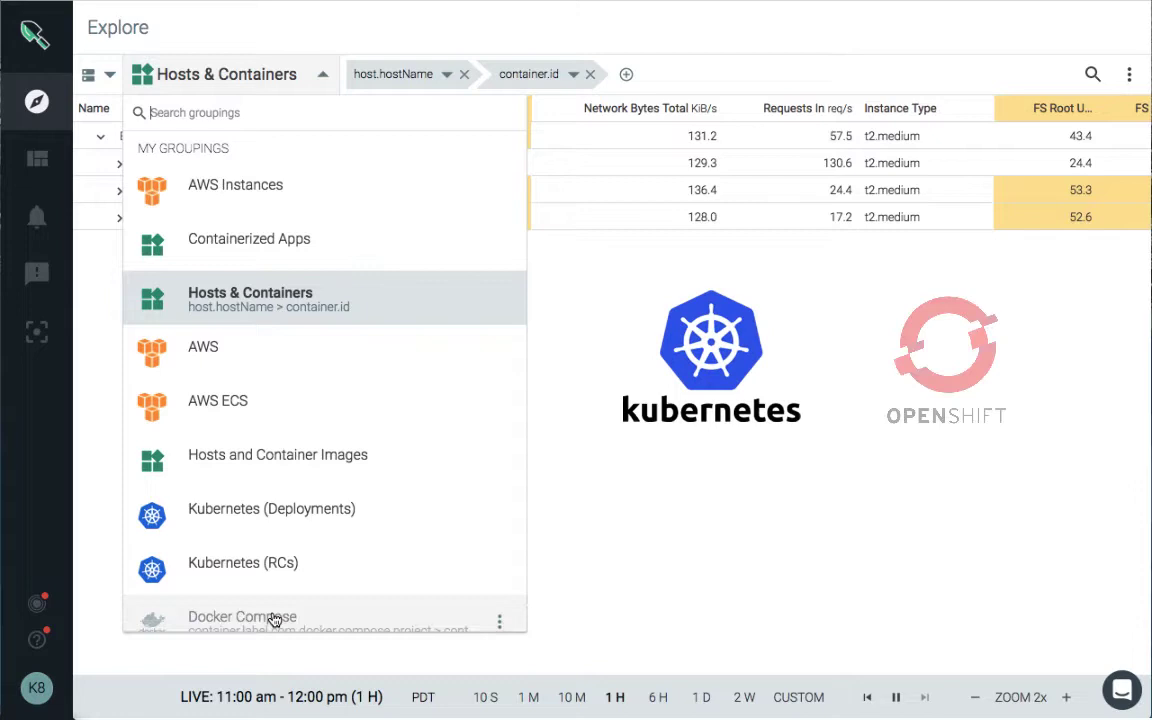
Scroll the groupings list and hide non-applicable Kubernetes, Docker and Mesos groupings.
scroll(down, 3)
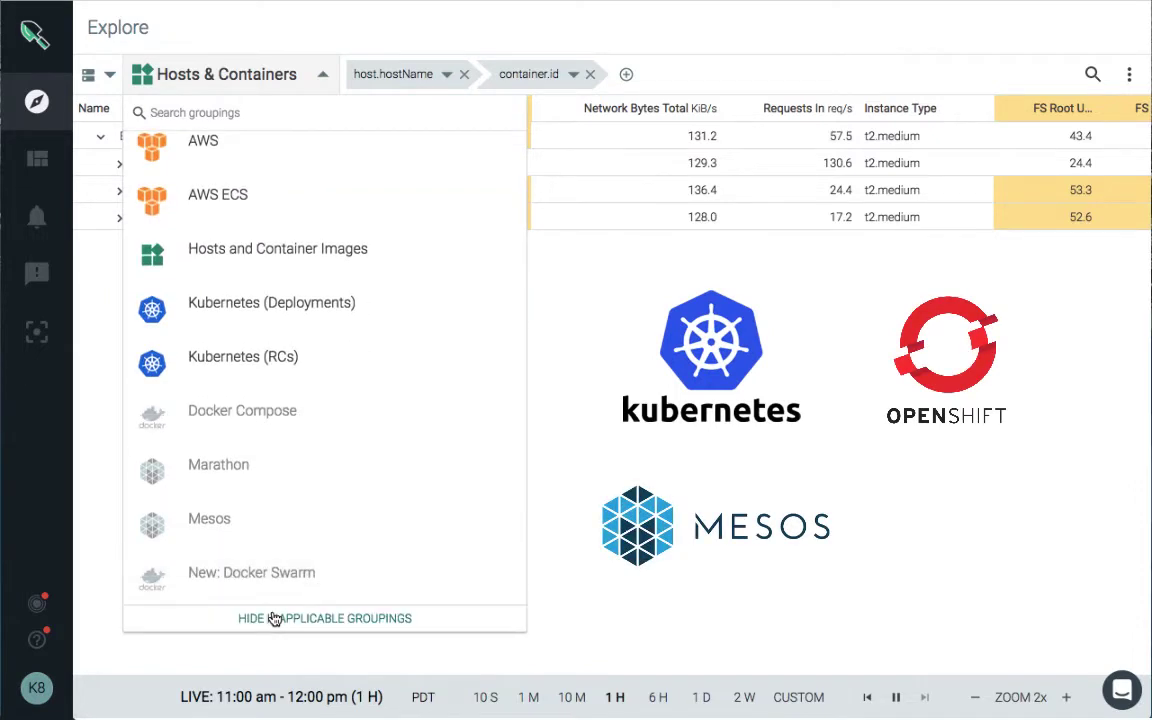
click(37, 158)
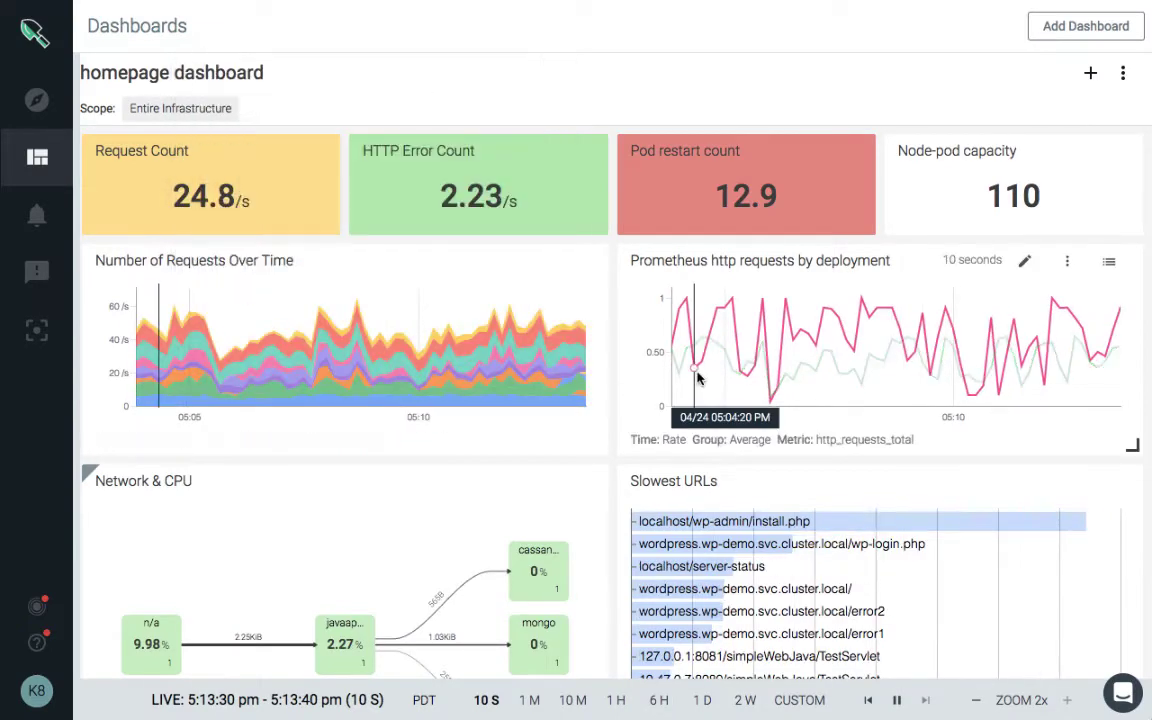
Browse the new-dashboard templates for the Prometheus HTTP requests dashboard and turn on Show Events.
click(1085, 26)
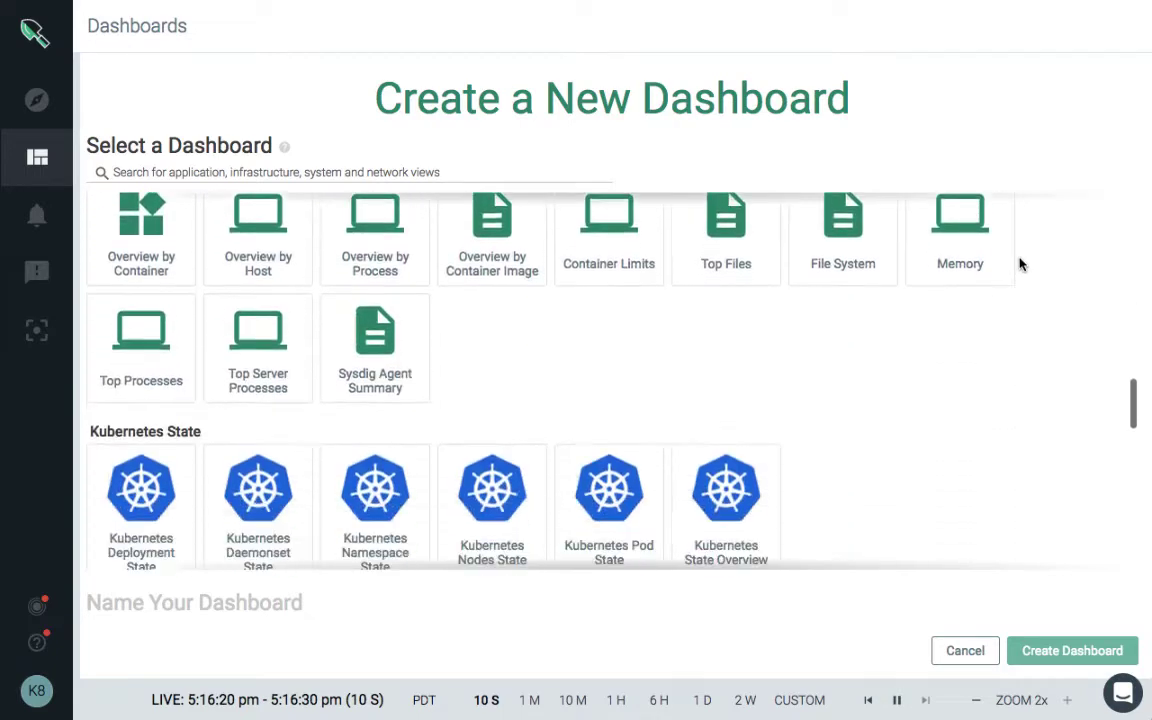
scroll(down, 3)
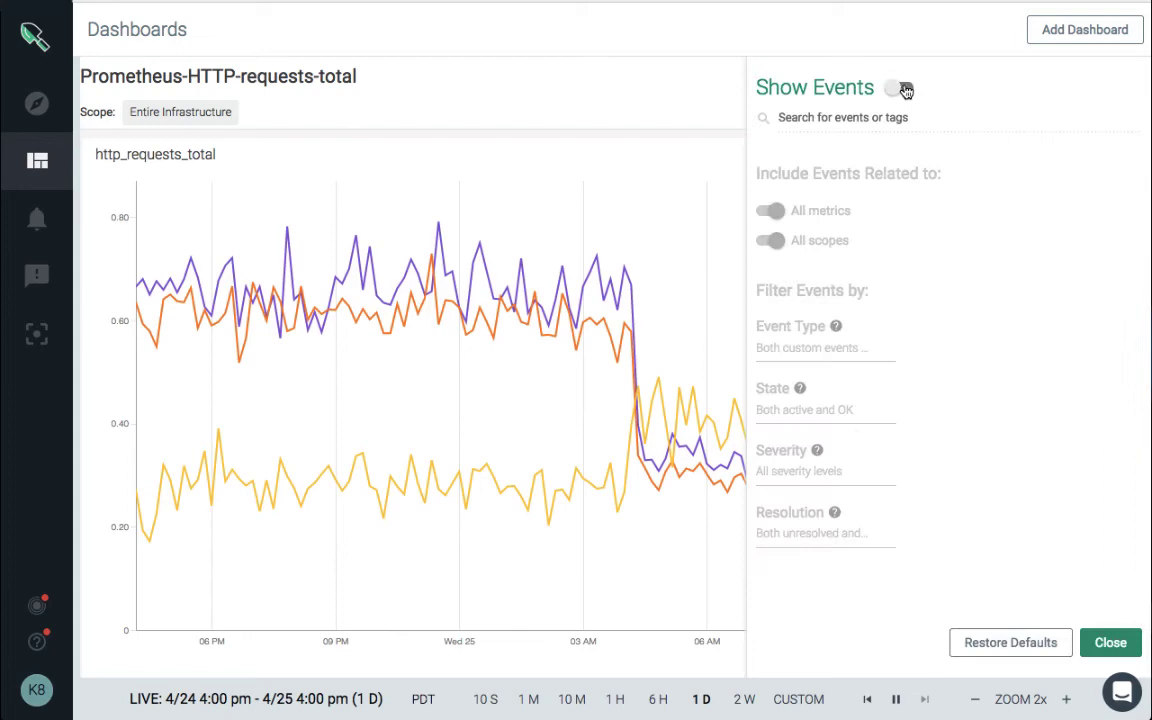
click(1110, 642)
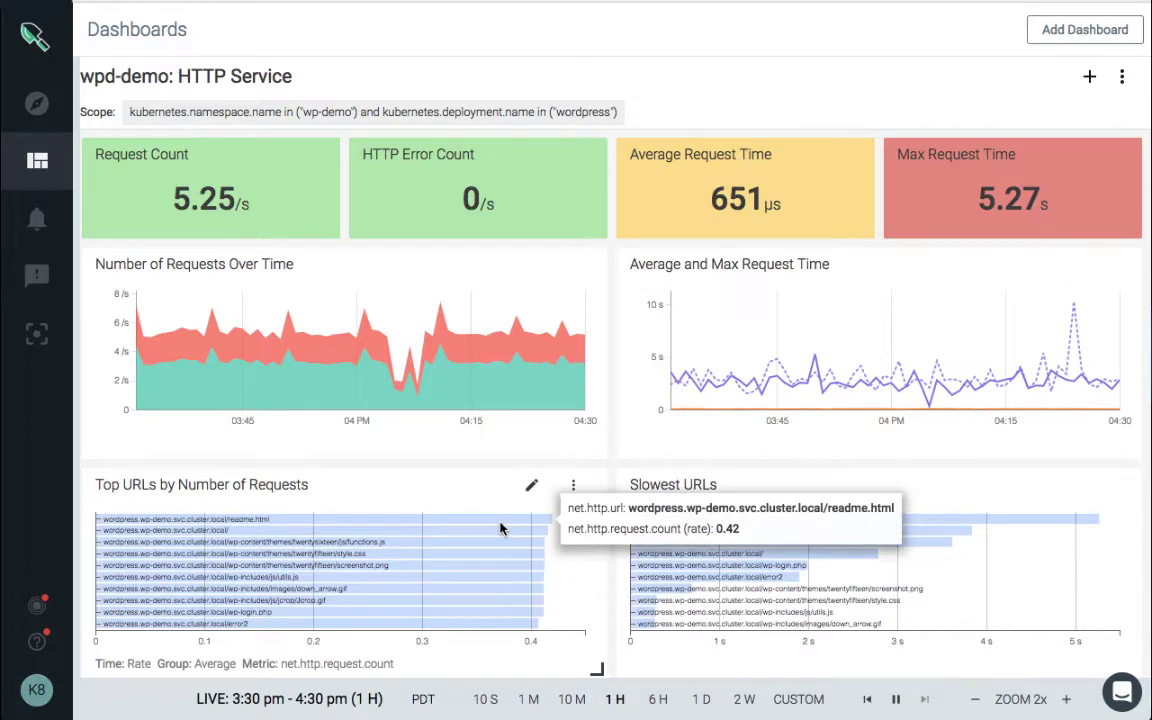
mouse_move(896, 522)
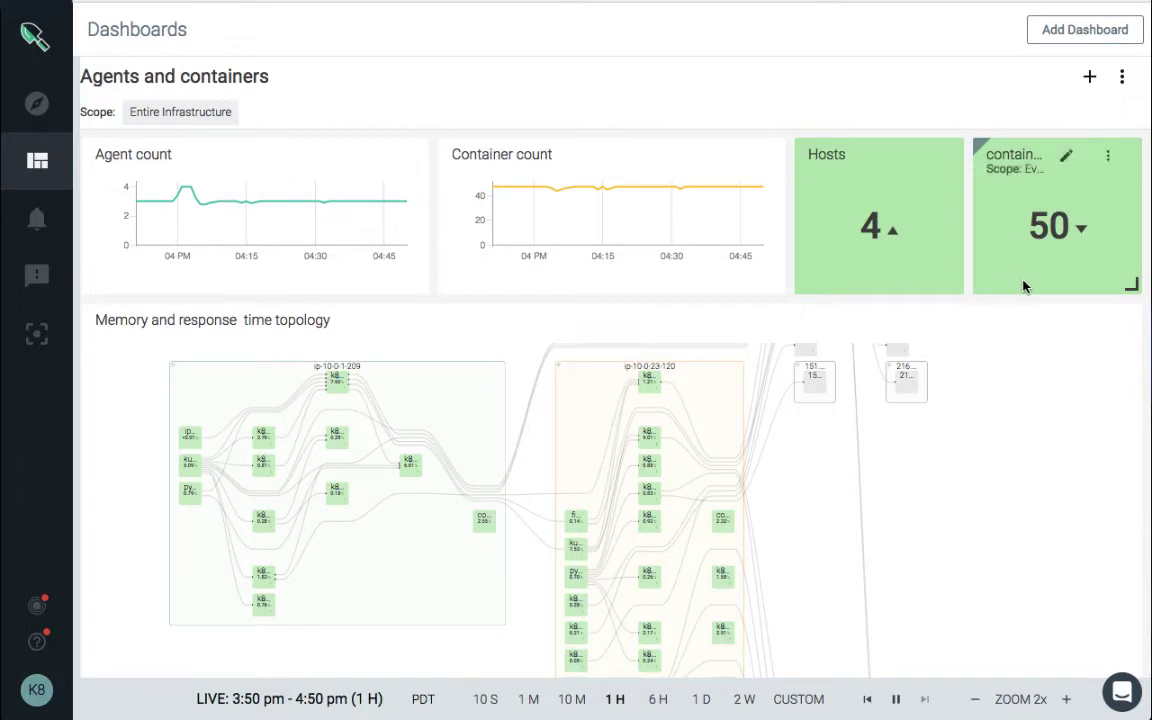
mouse_move(937, 375)
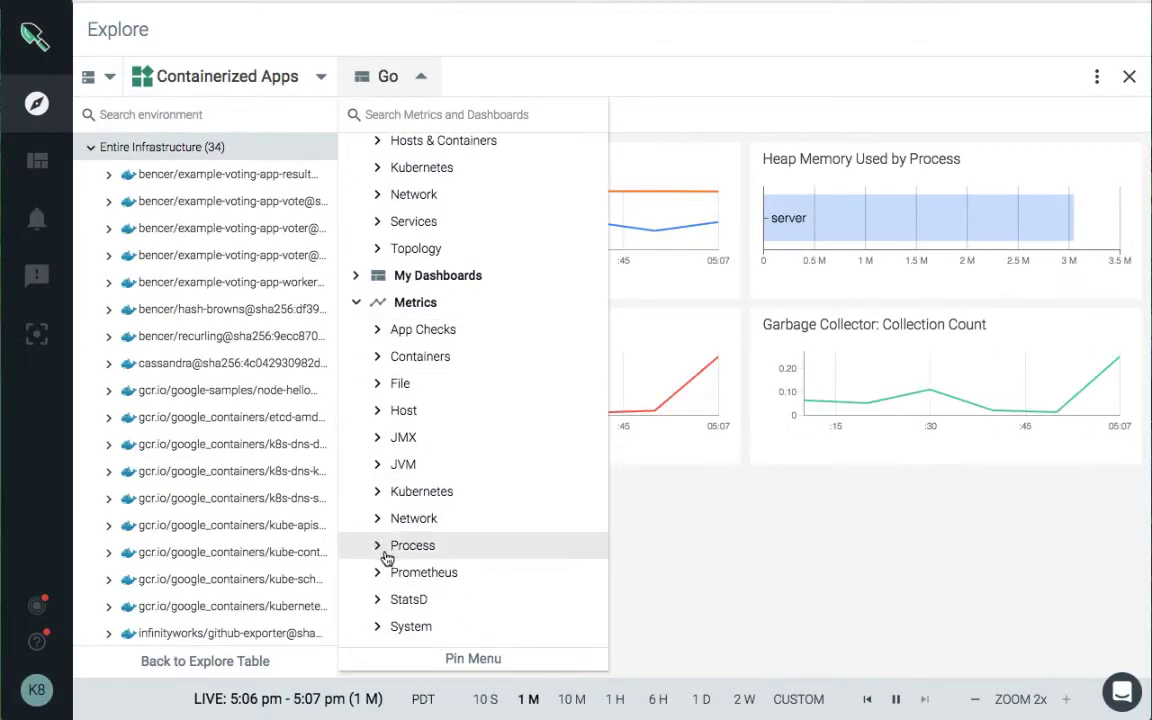
mouse_move(480, 354)
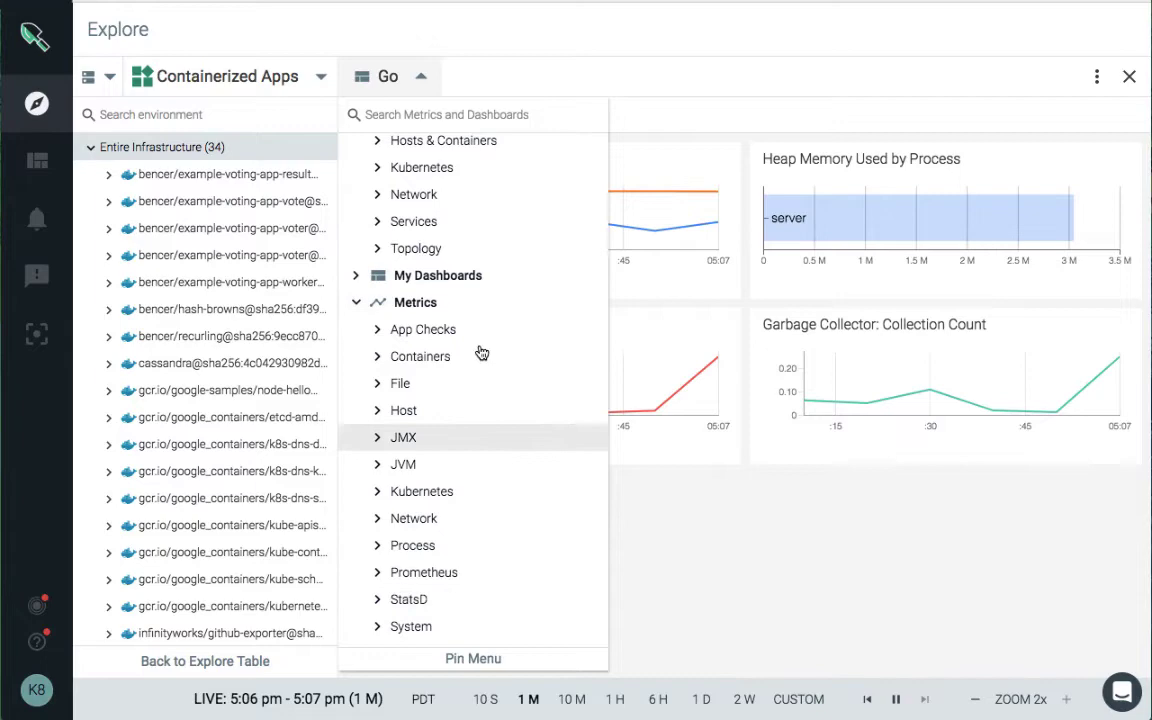
Chart the 'duration' 50percentile metric segmented by container.name over the last 10 minutes.
text(duration)
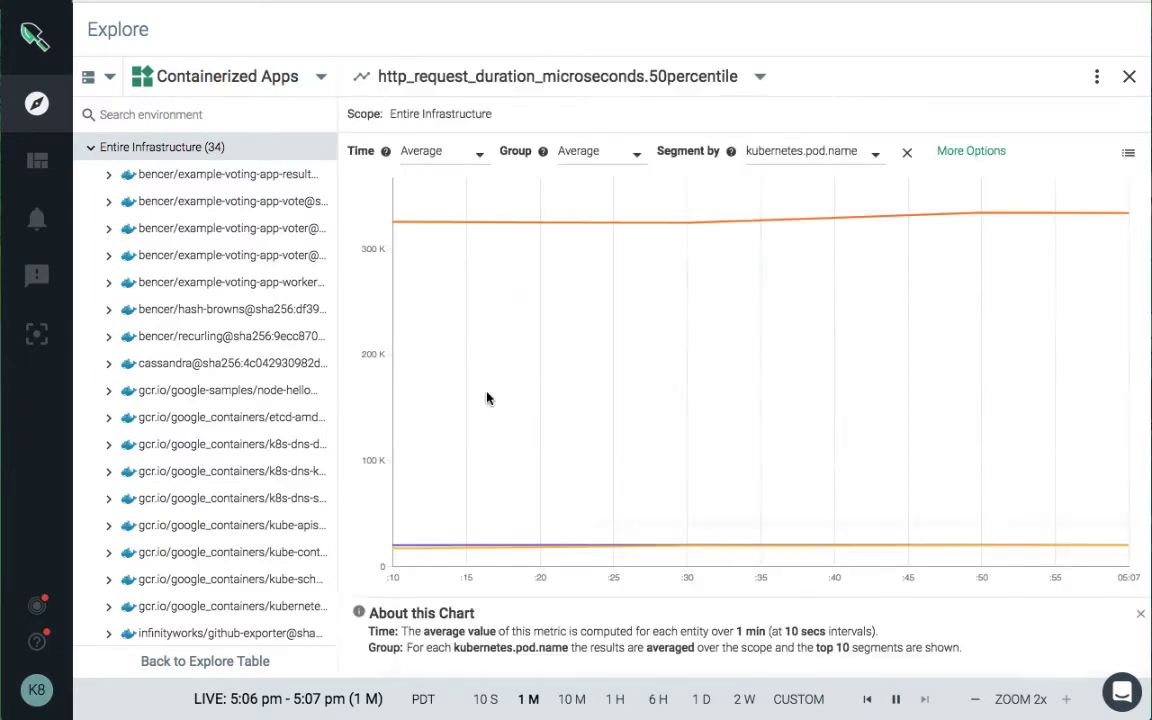
text(container.name)
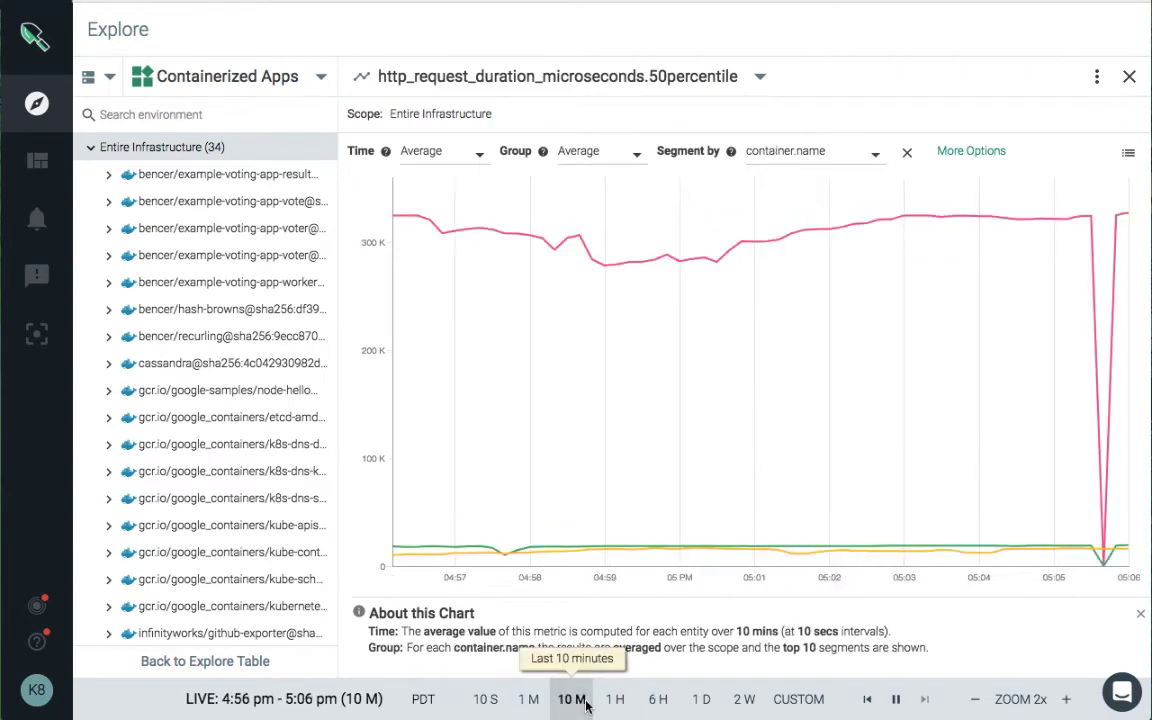
click(204, 661)
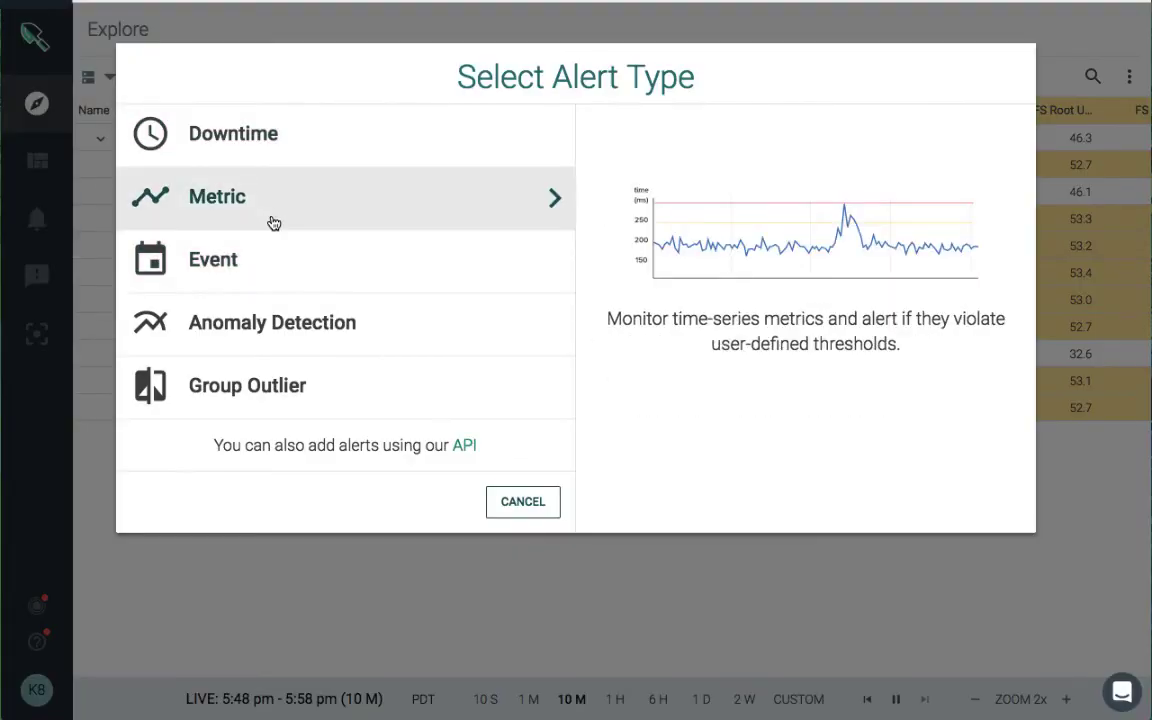
click(217, 196)
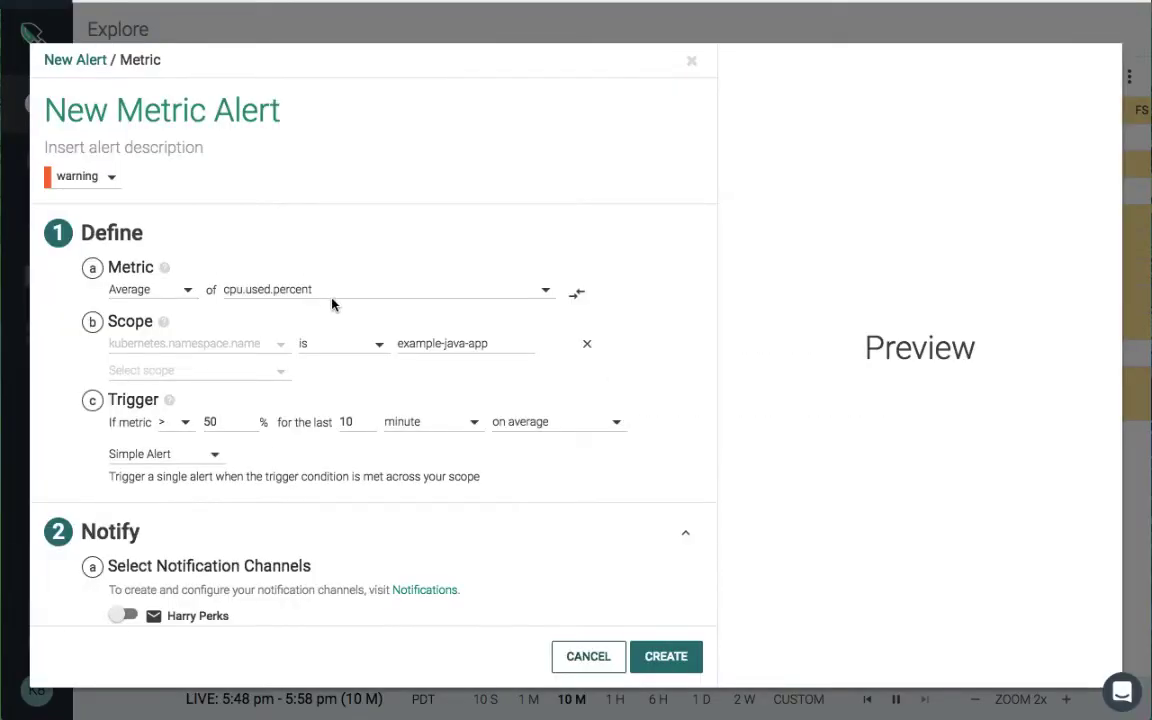
scroll(down, 3)
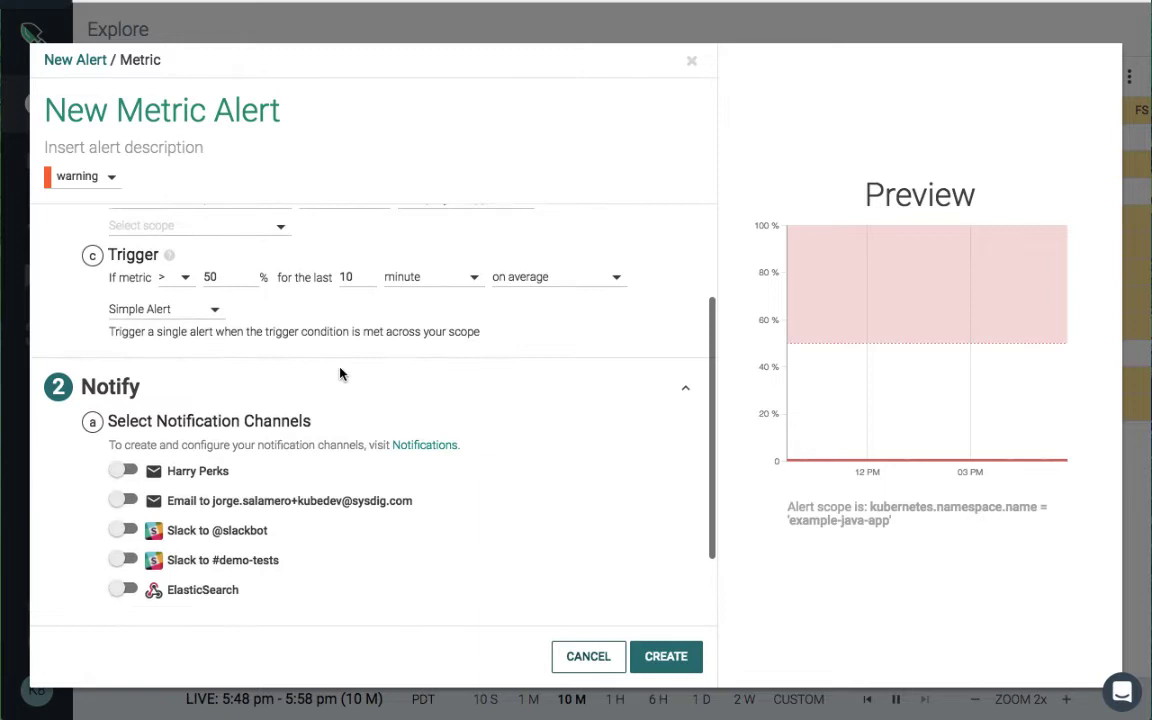
click(123, 427)
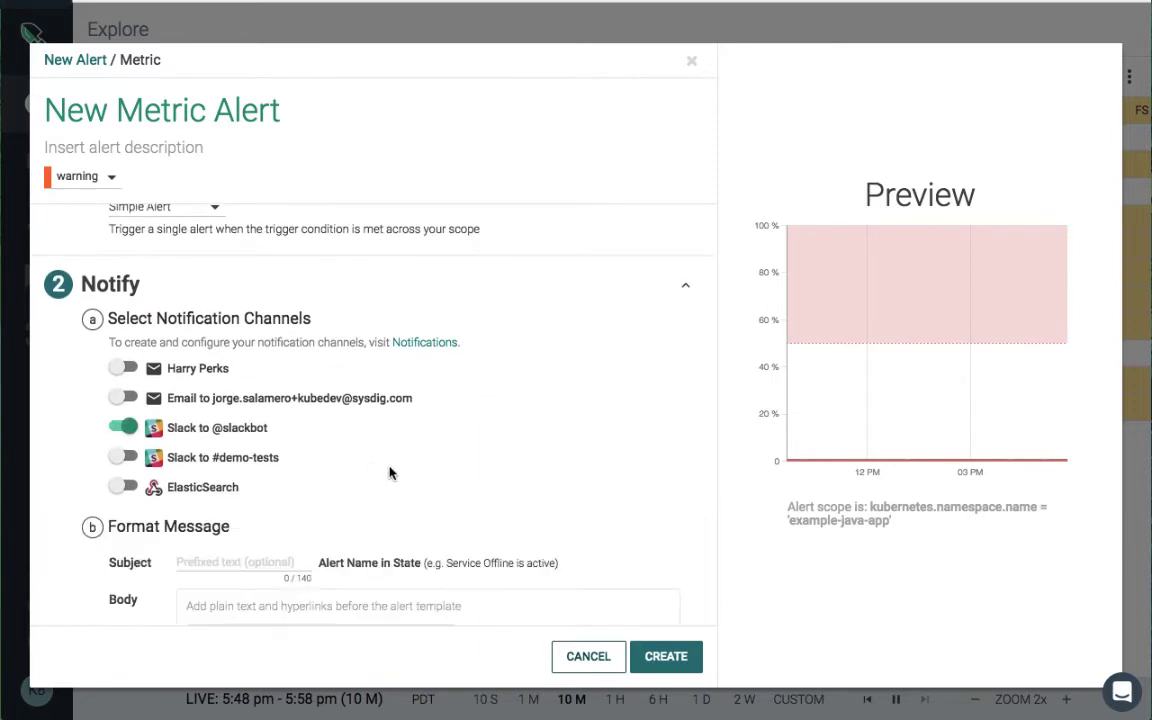
scroll(down, 3)
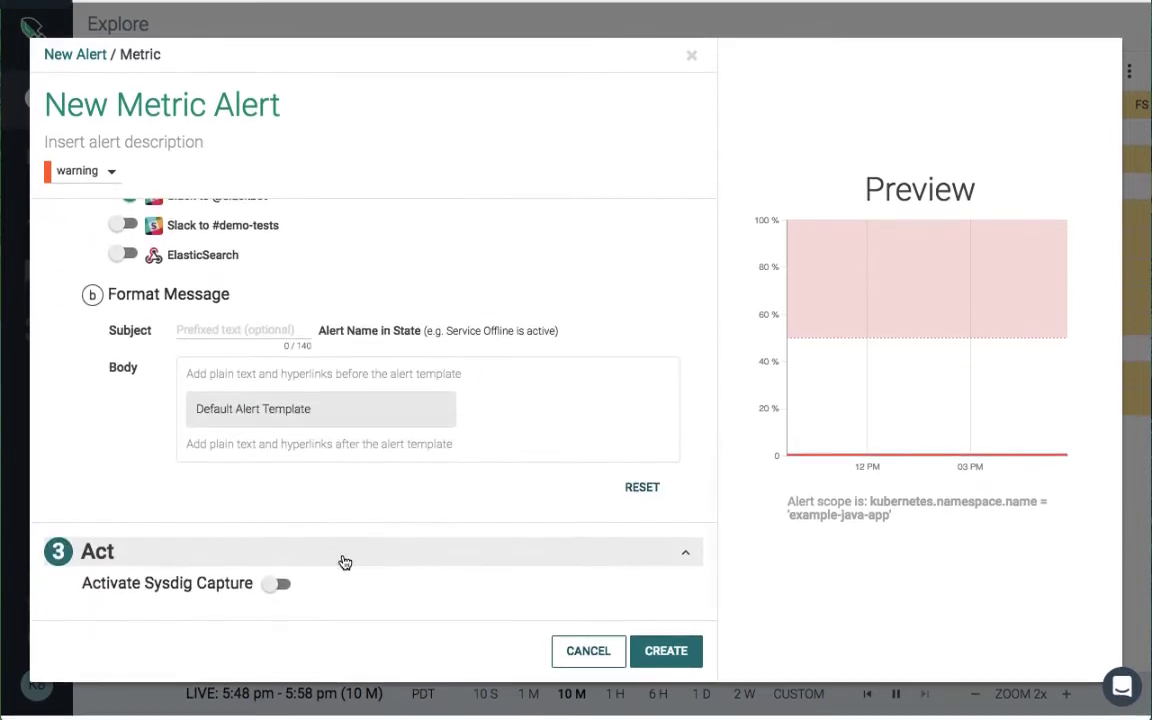
click(277, 583)
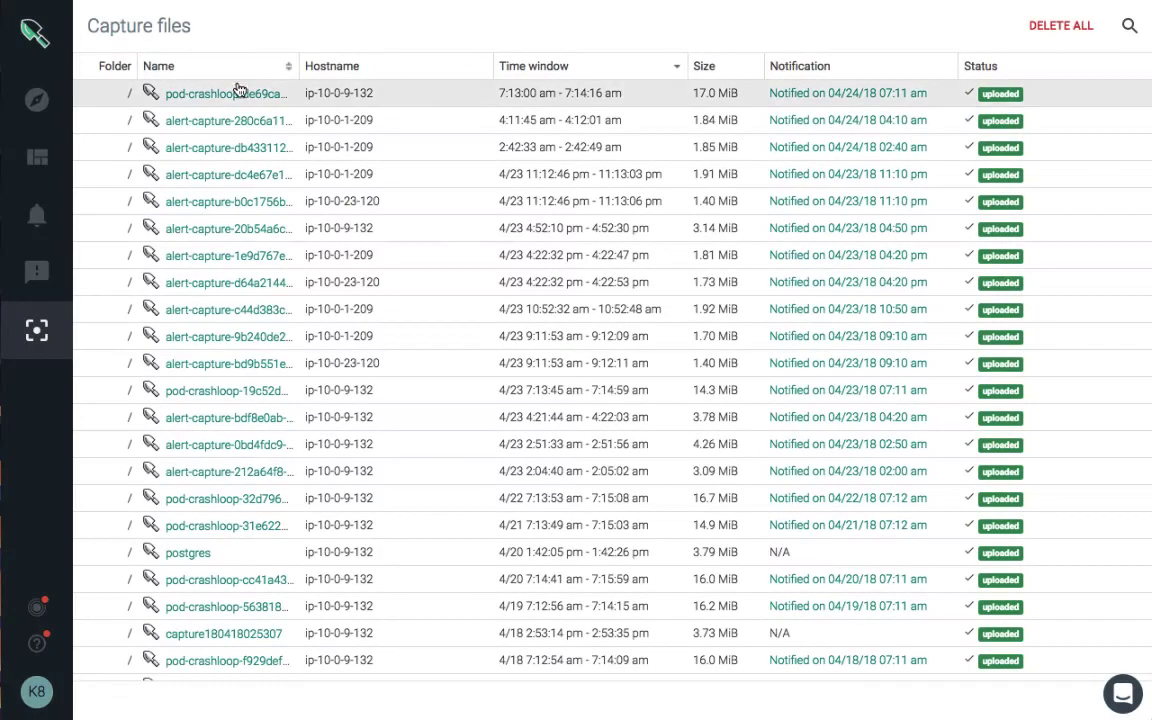
Open the latest pod-crashloop capture in Sysdig Inspect.
click(225, 93)
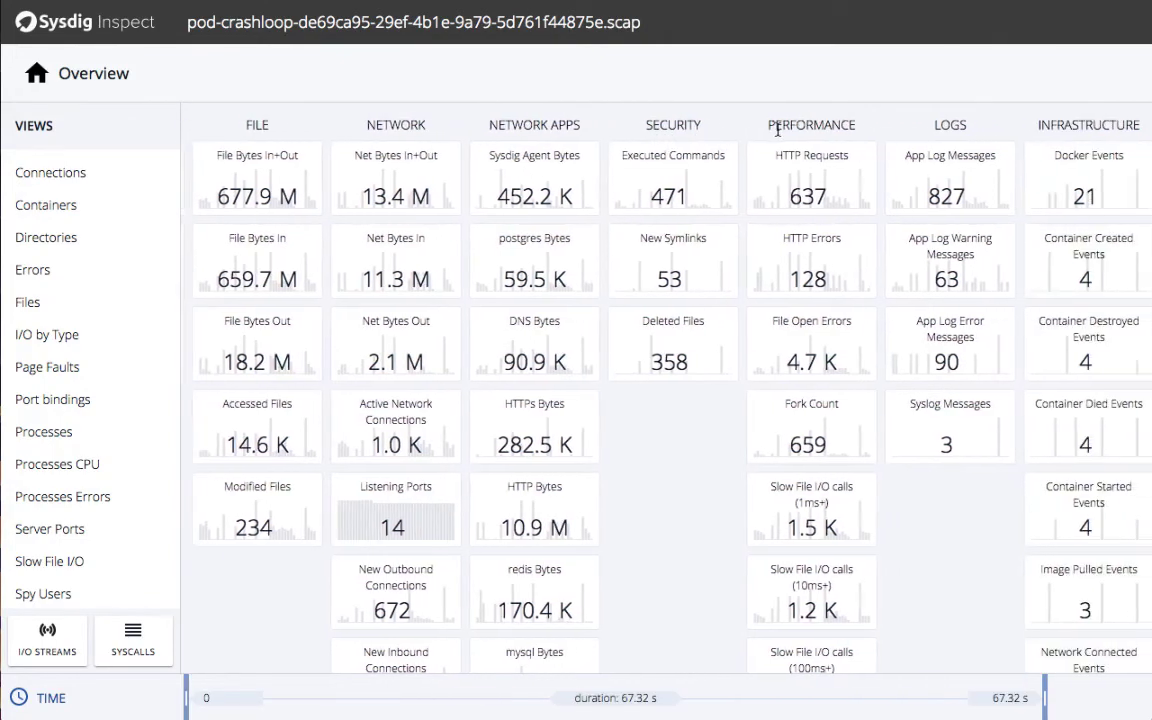
click(1085, 345)
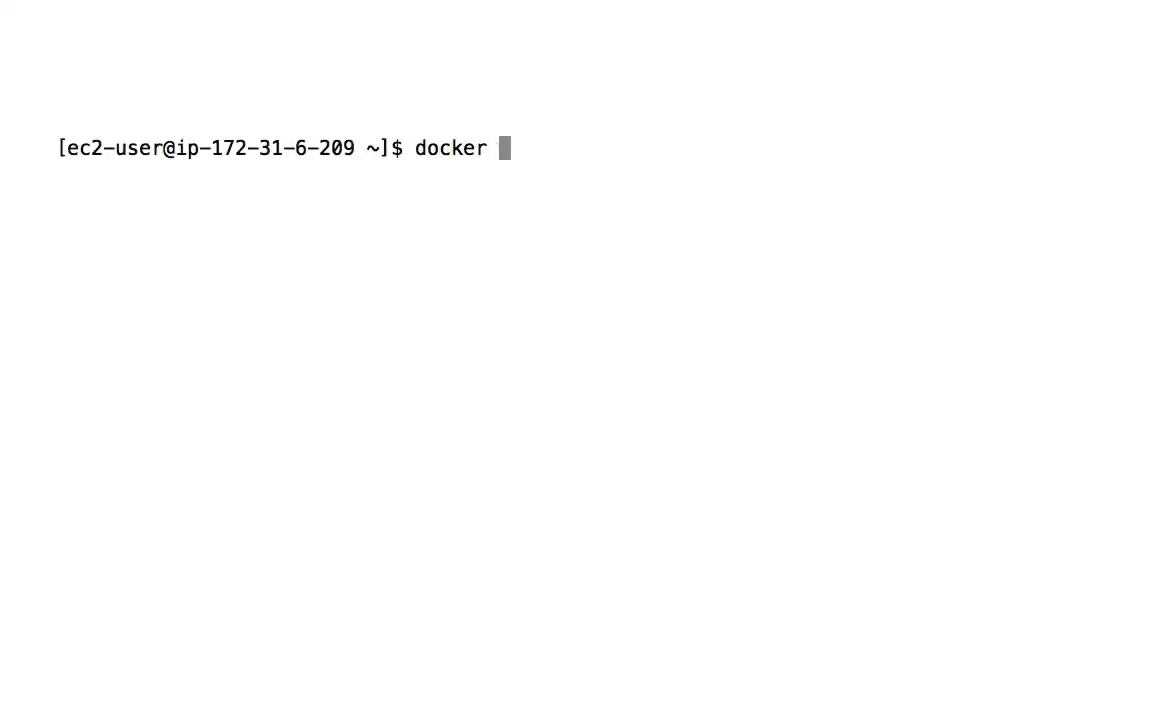
Continue the docker command with 'run --name sysd' for the sysdig-agent container.
text(run --name sysd)
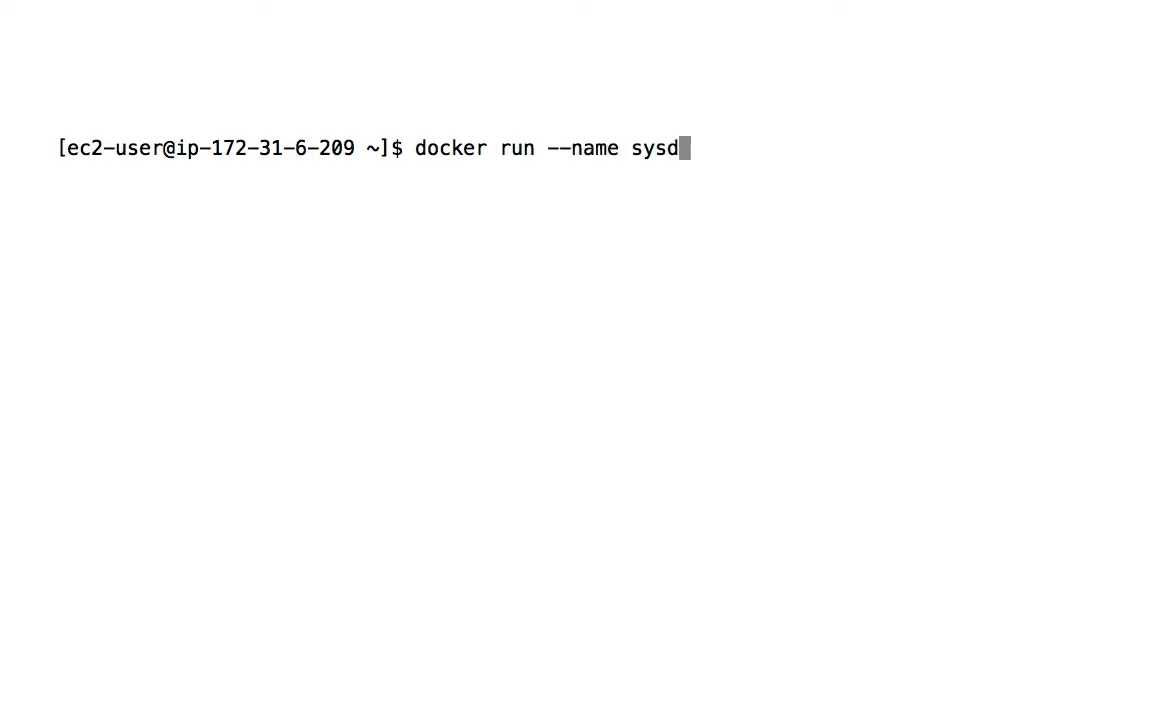